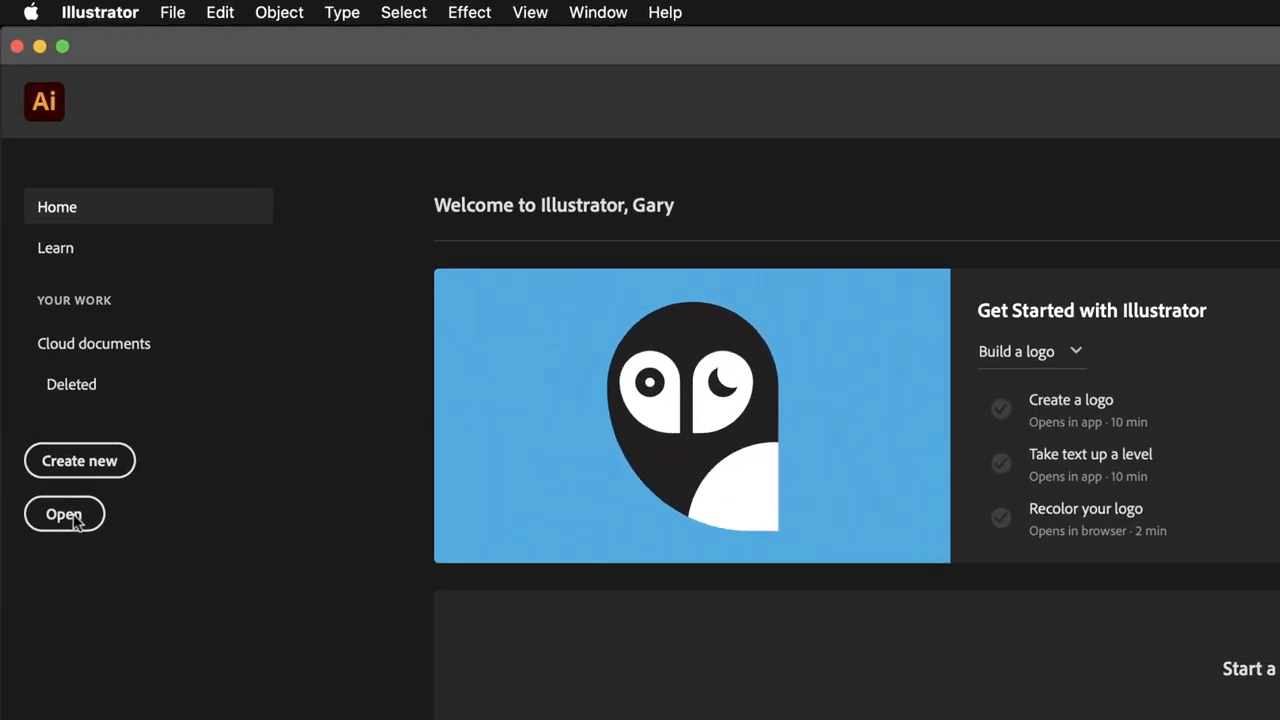
{"action": "mouse_move", "coordinate": [172, 66]}
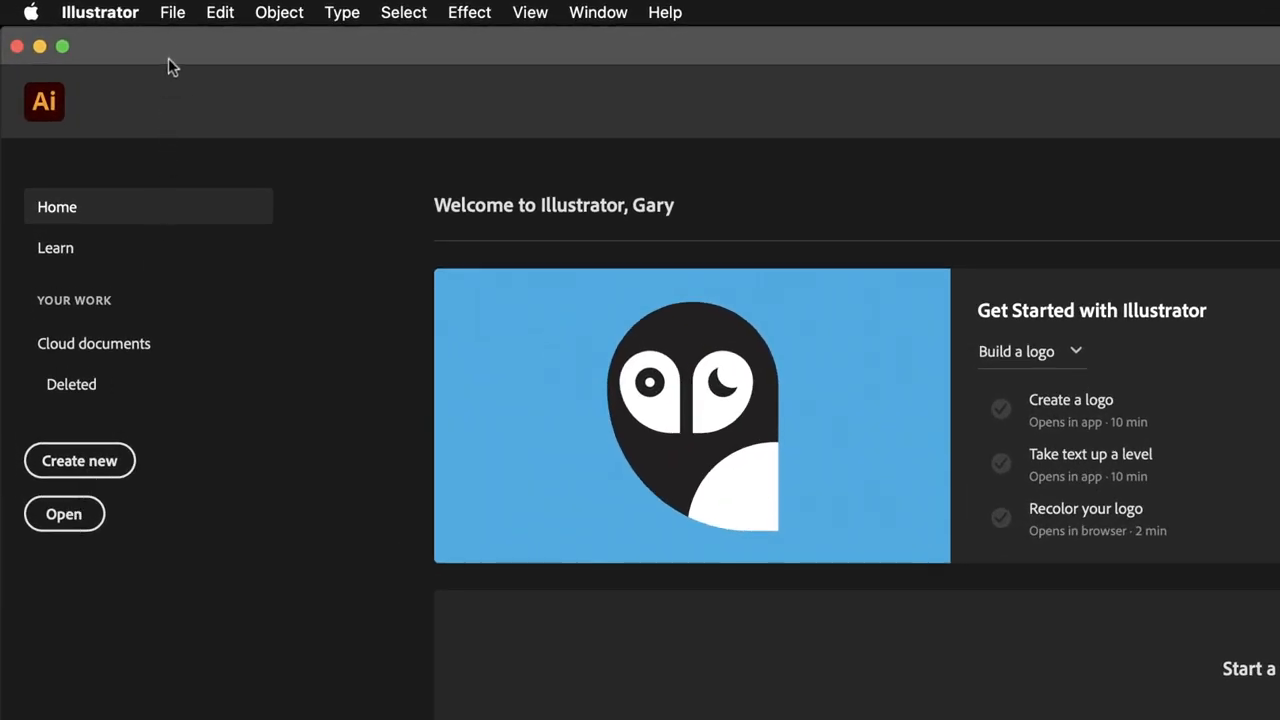
Bring up the File menu from the Illustrator home screen
{"action": "left_click", "coordinate": [172, 12]}
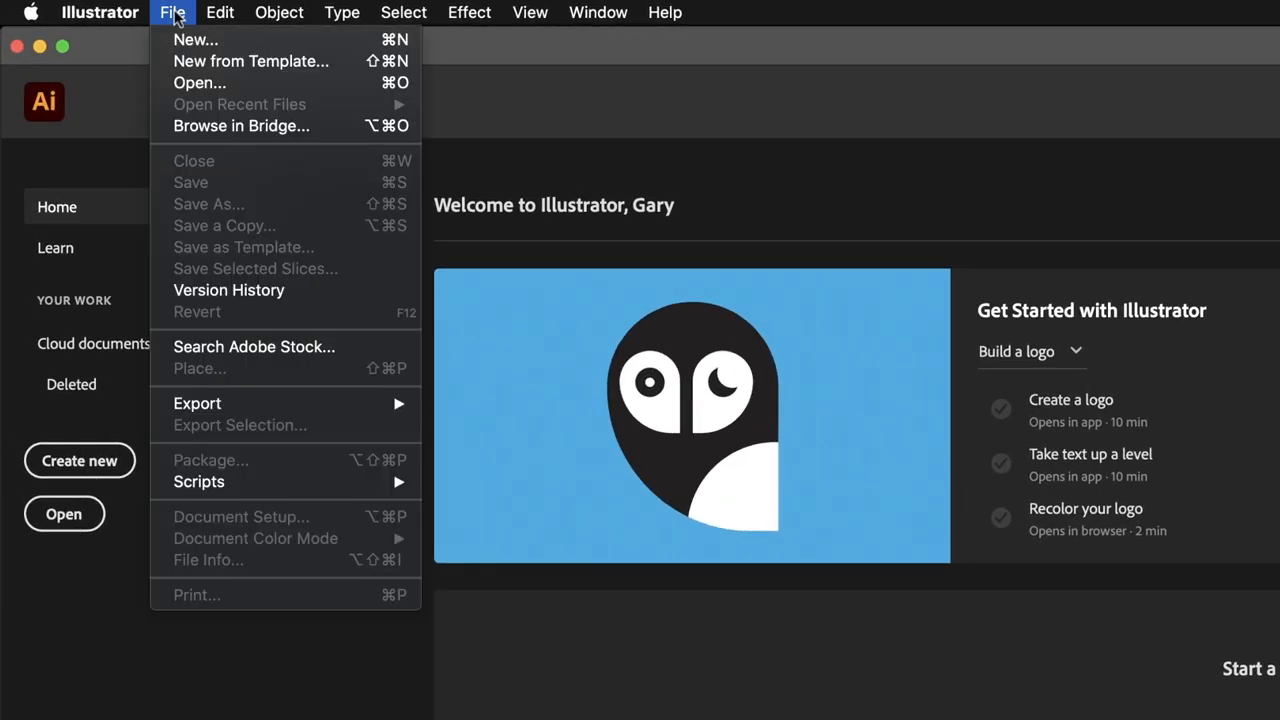
{"action": "mouse_move", "coordinate": [199, 83]}
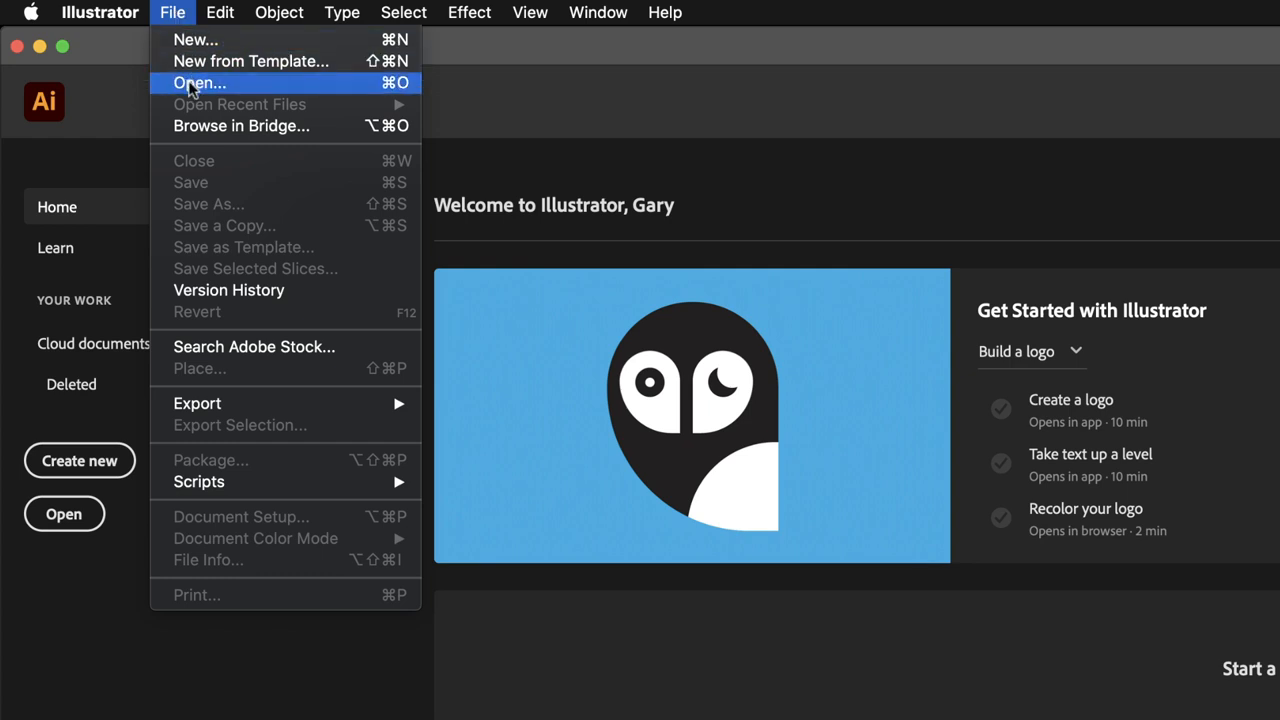
Start File > Open and browse into the Ai_Intro folder on the Desktop
{"action": "left_click", "coordinate": [199, 82]}
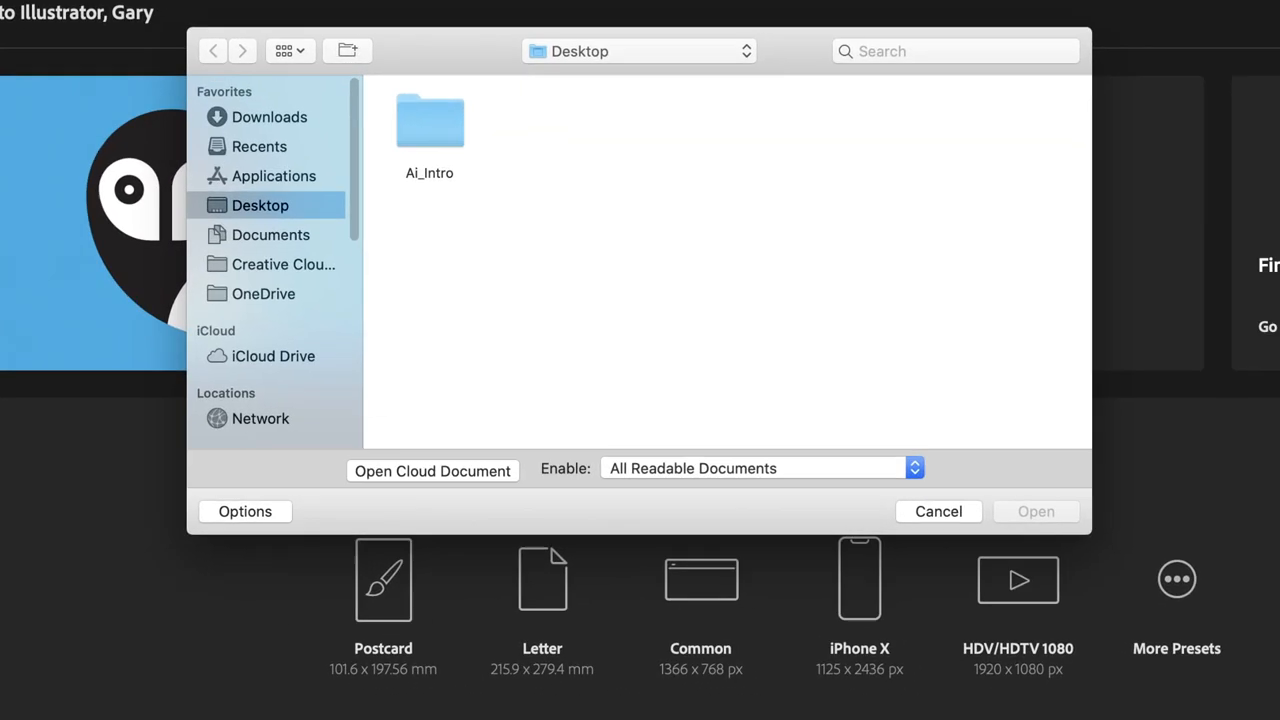
{"action": "mouse_move", "coordinate": [763, 314]}
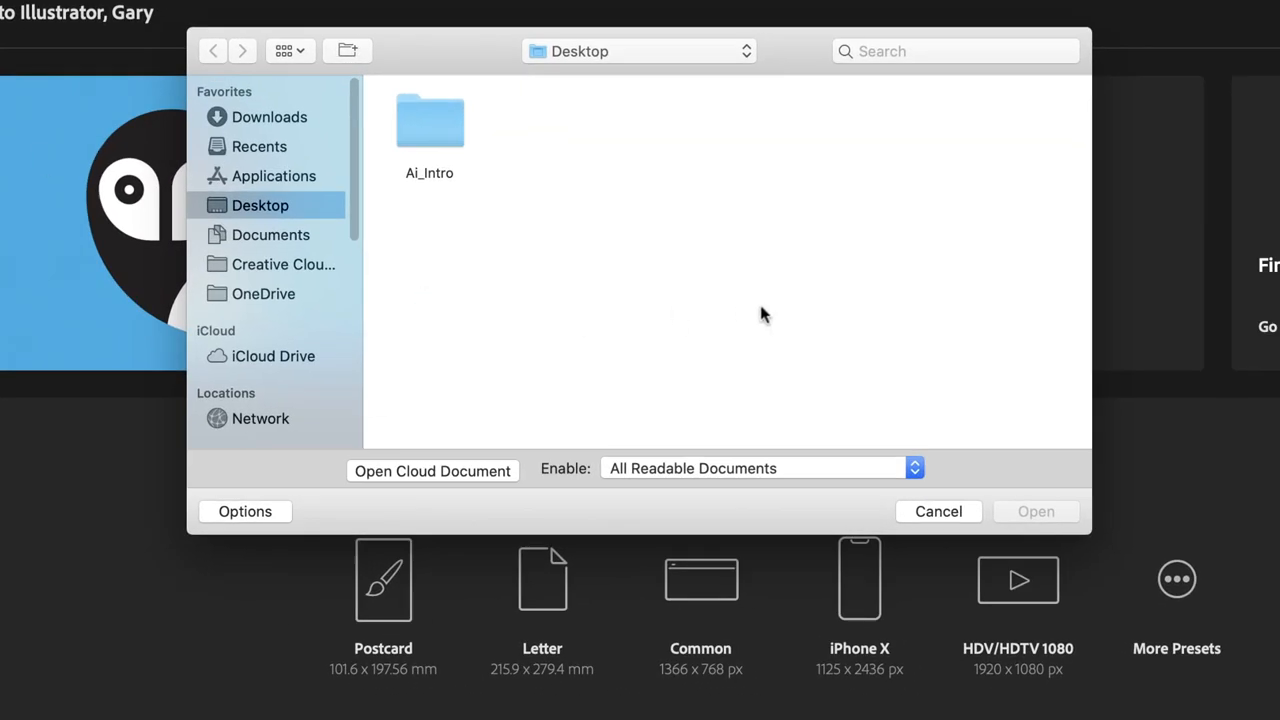
{"action": "mouse_move", "coordinate": [478, 90]}
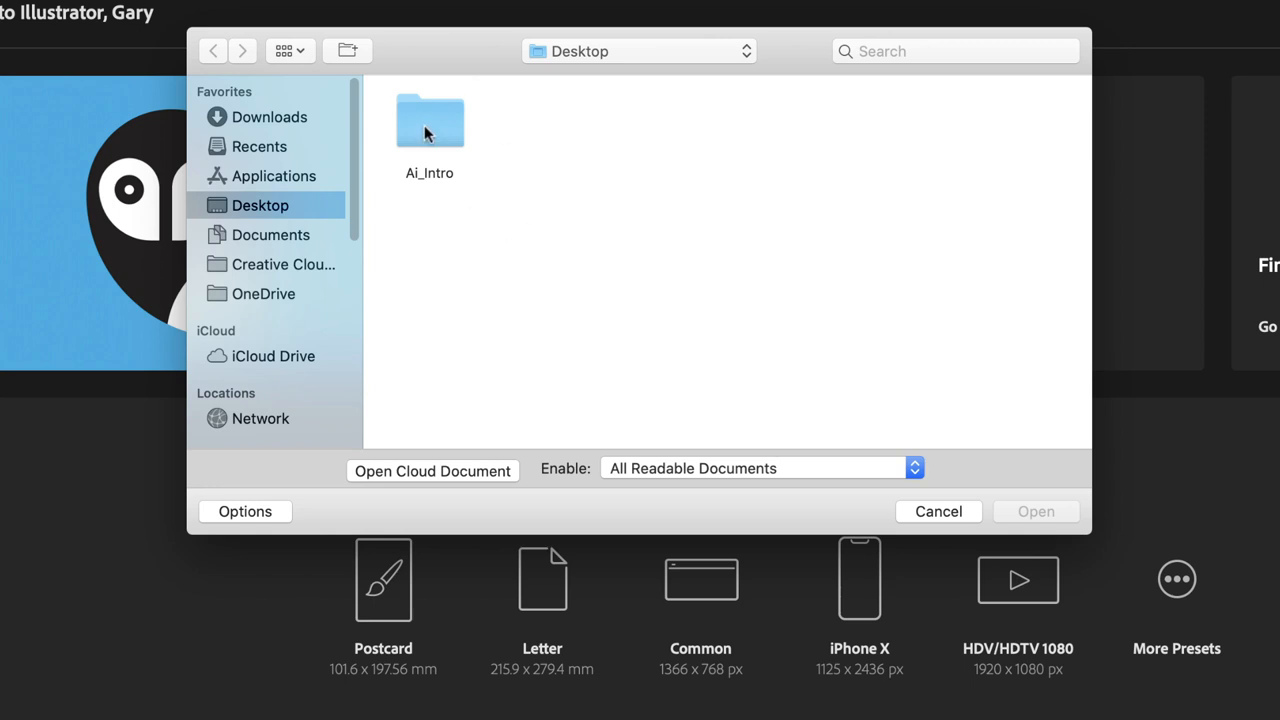
{"action": "double_click", "coordinate": [429, 120]}
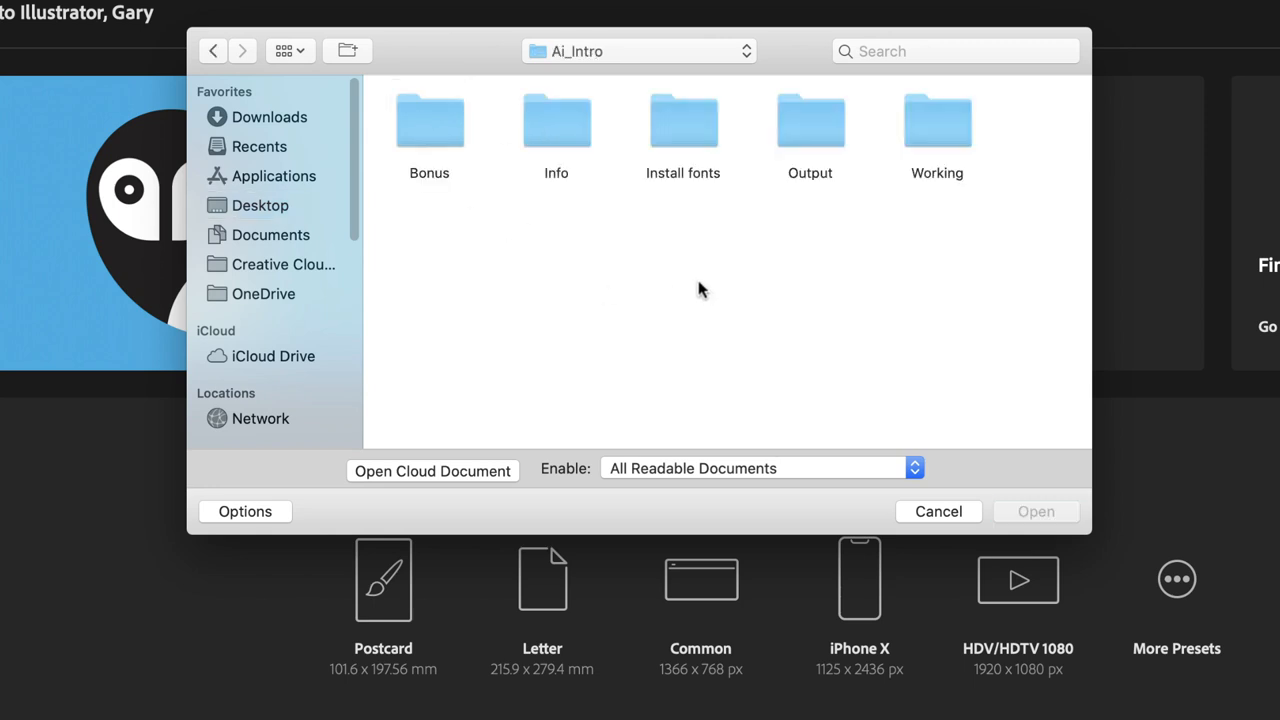
{"action": "mouse_move", "coordinate": [708, 295]}
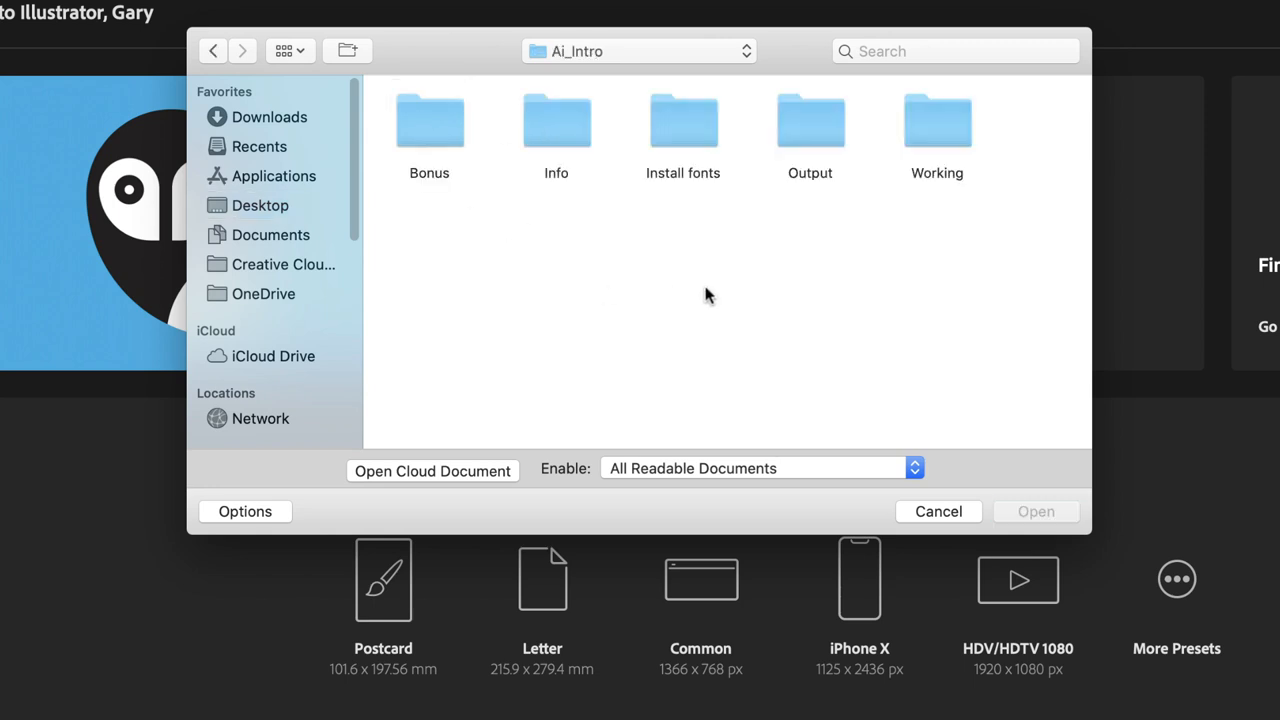
{"action": "mouse_move", "coordinate": [937, 138]}
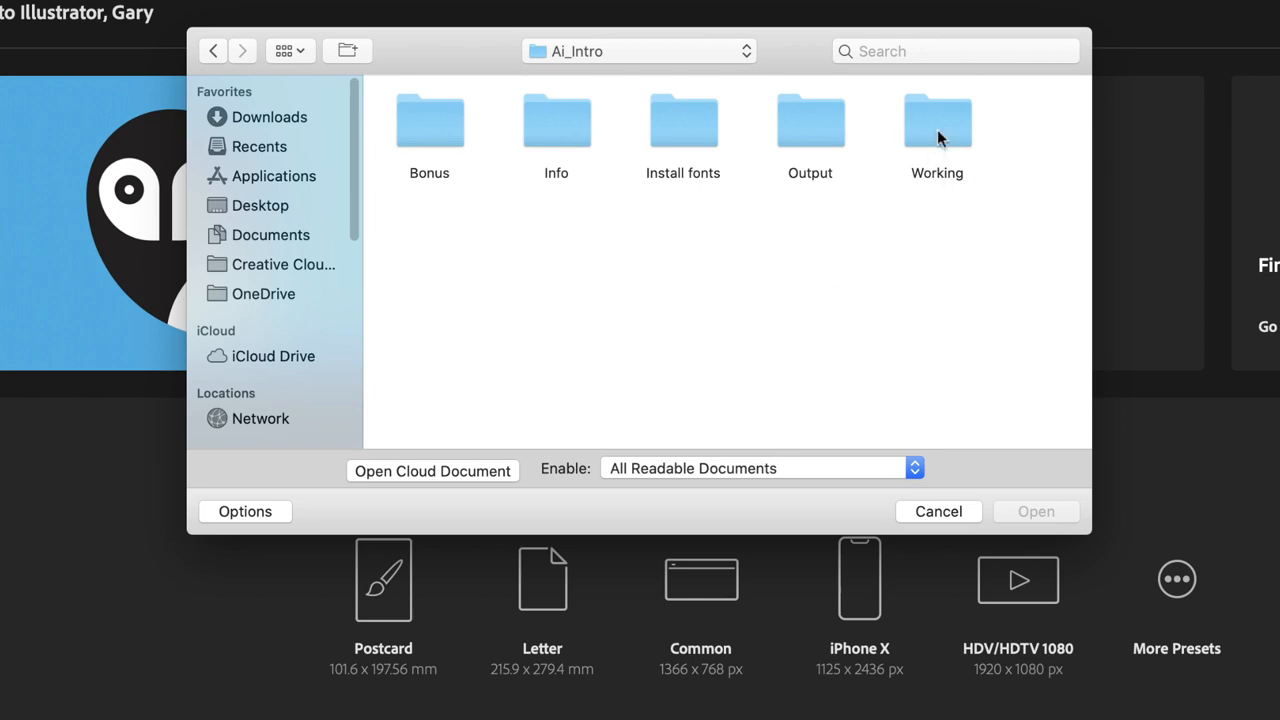
Go into the Working folder and choose Poster_Trek_01.ai to open
{"action": "double_click", "coordinate": [936, 120]}
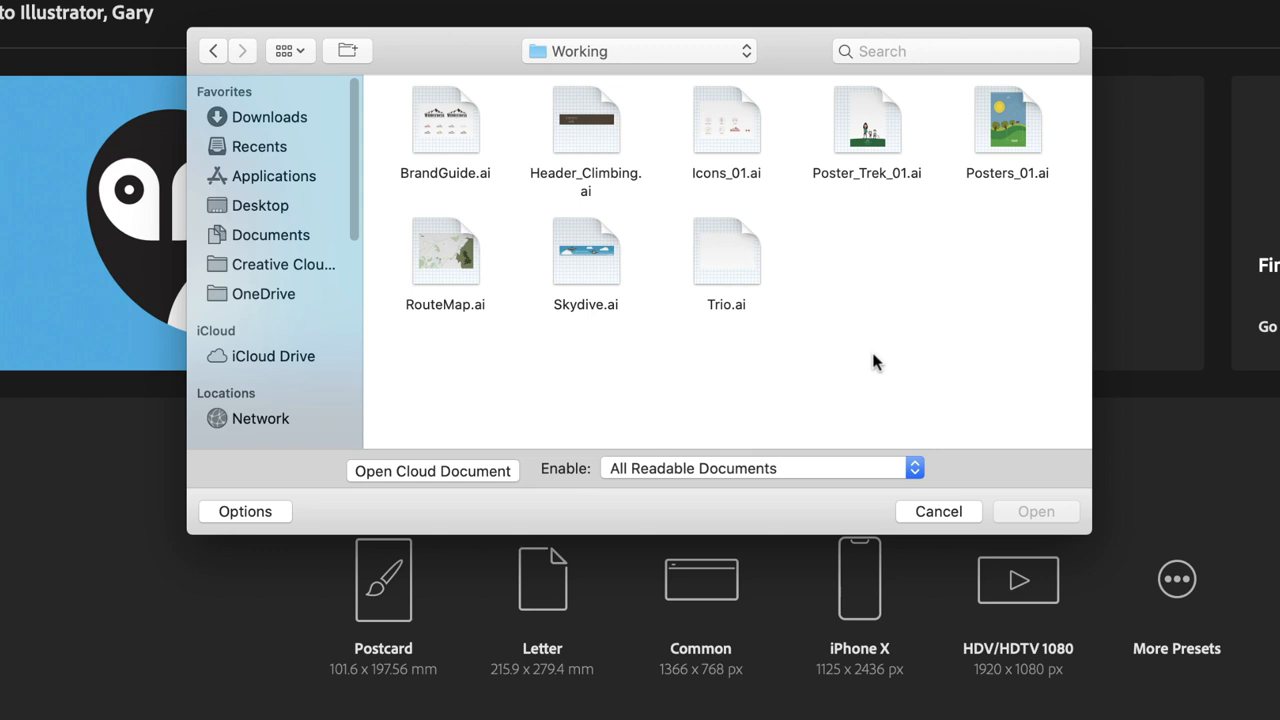
{"action": "mouse_move", "coordinate": [870, 120]}
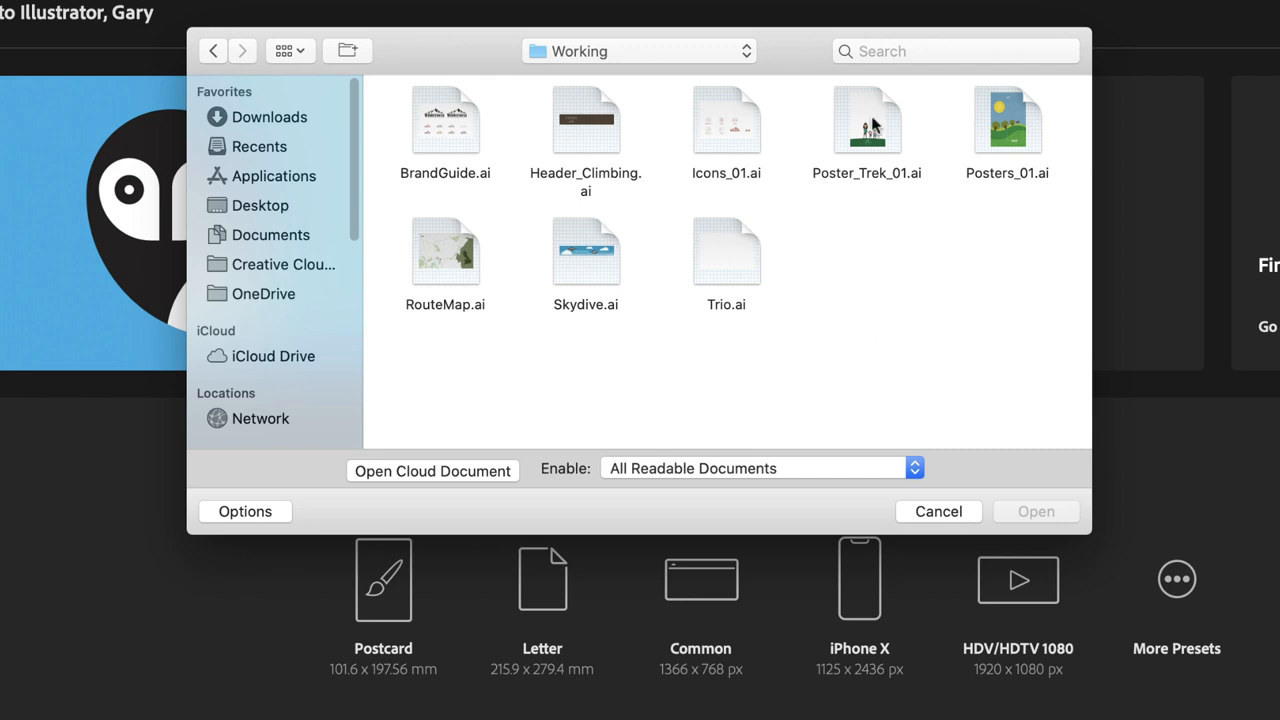
{"action": "left_click", "coordinate": [867, 122]}
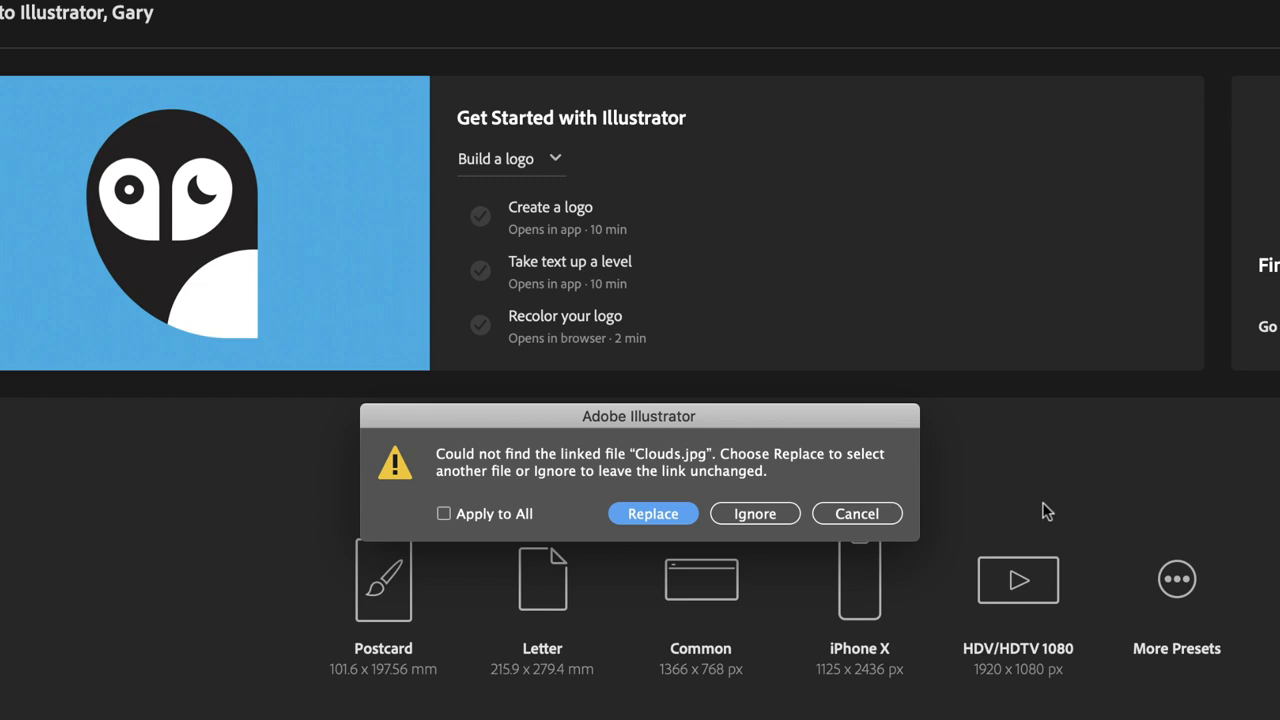
{"action": "mouse_move", "coordinate": [653, 513]}
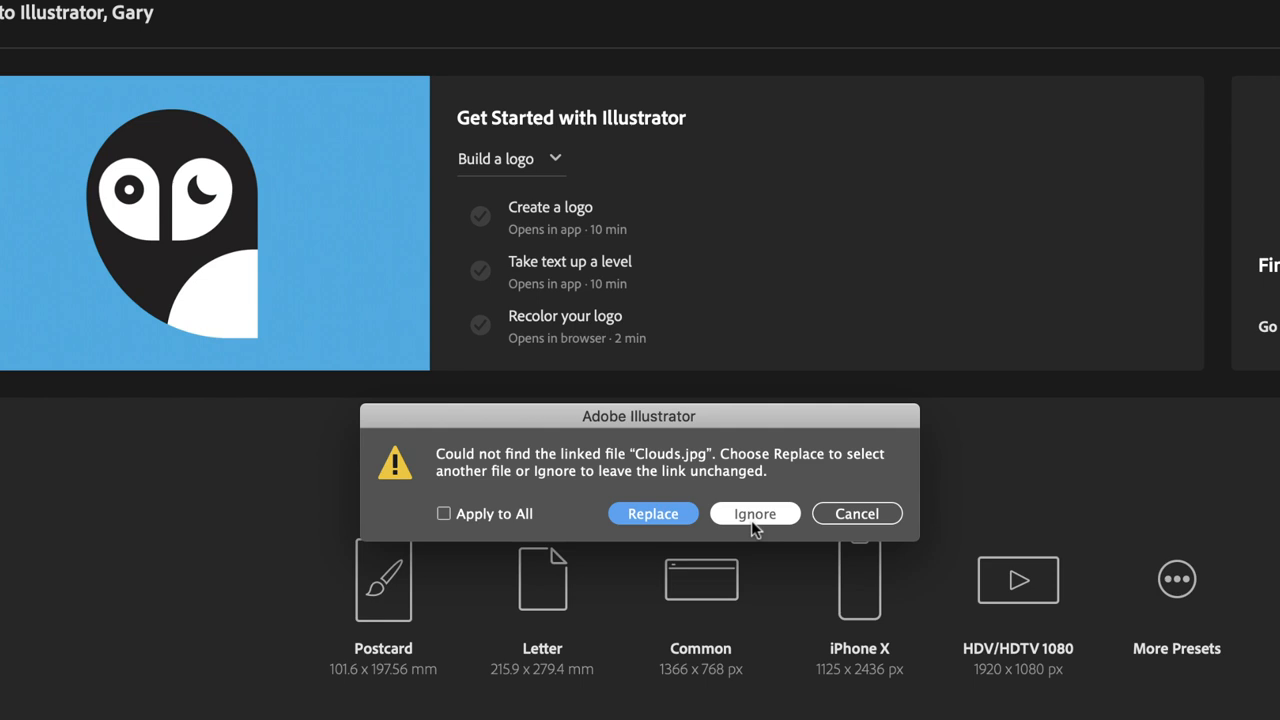
{"action": "mouse_move", "coordinate": [653, 513]}
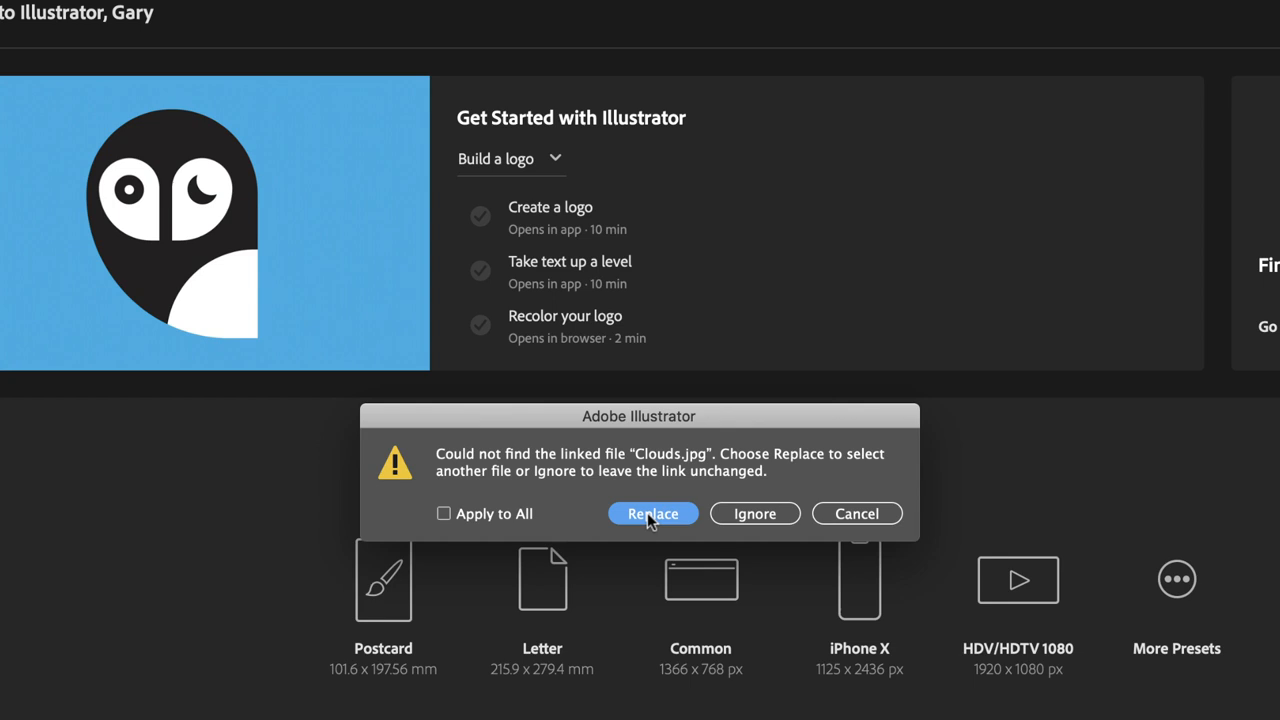
Choose Replace for the missing link and select Clouds.jpg from Ai_Intro's Info folder
{"action": "left_click", "coordinate": [652, 513]}
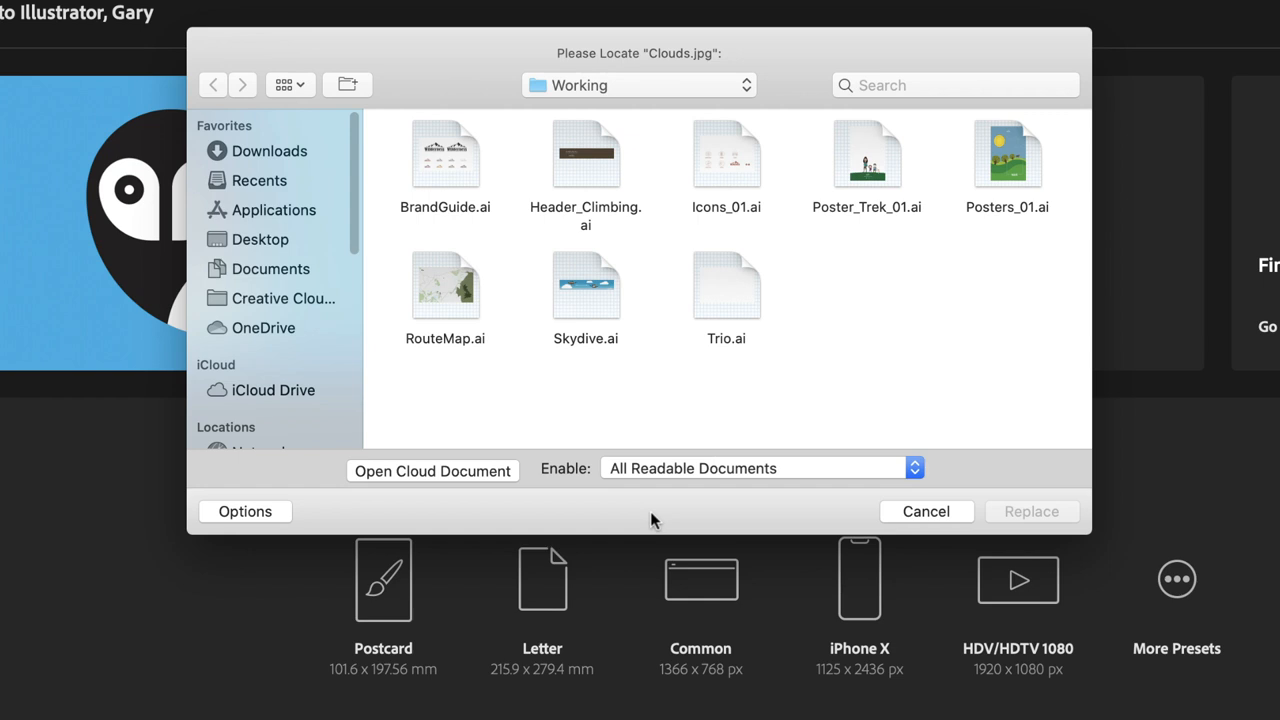
{"action": "left_click", "coordinate": [638, 85]}
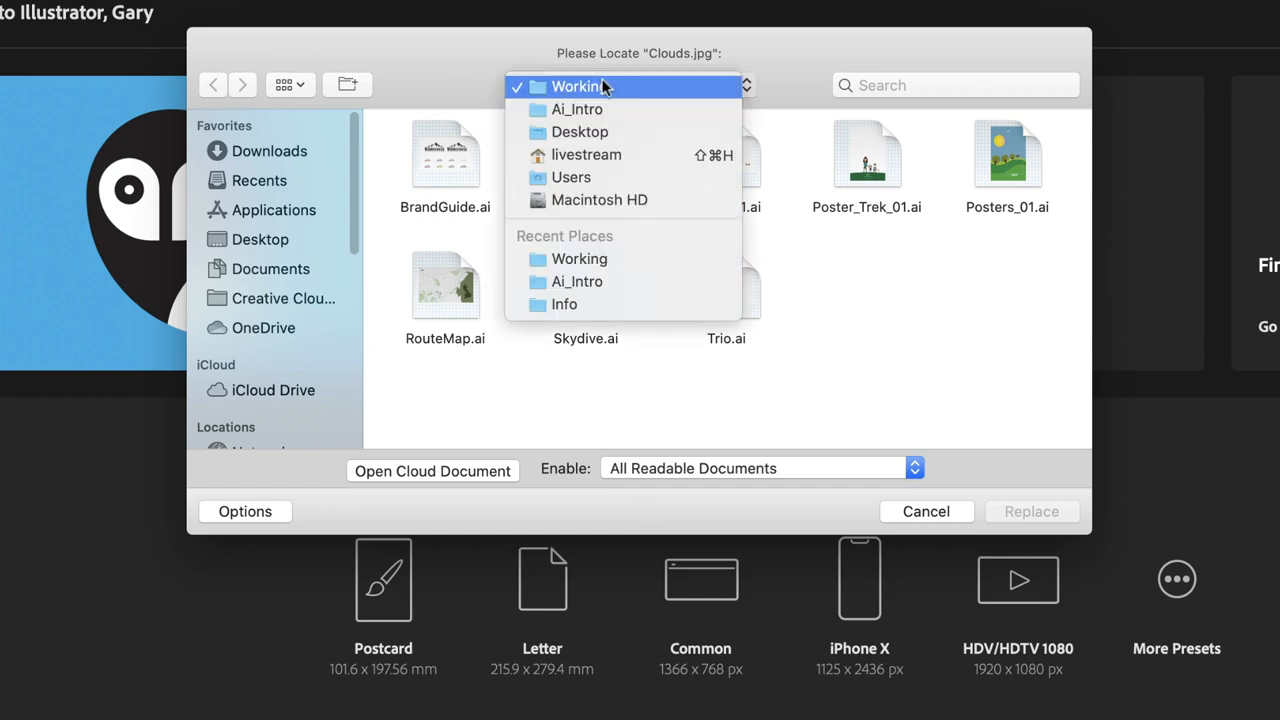
{"action": "left_click", "coordinate": [577, 109]}
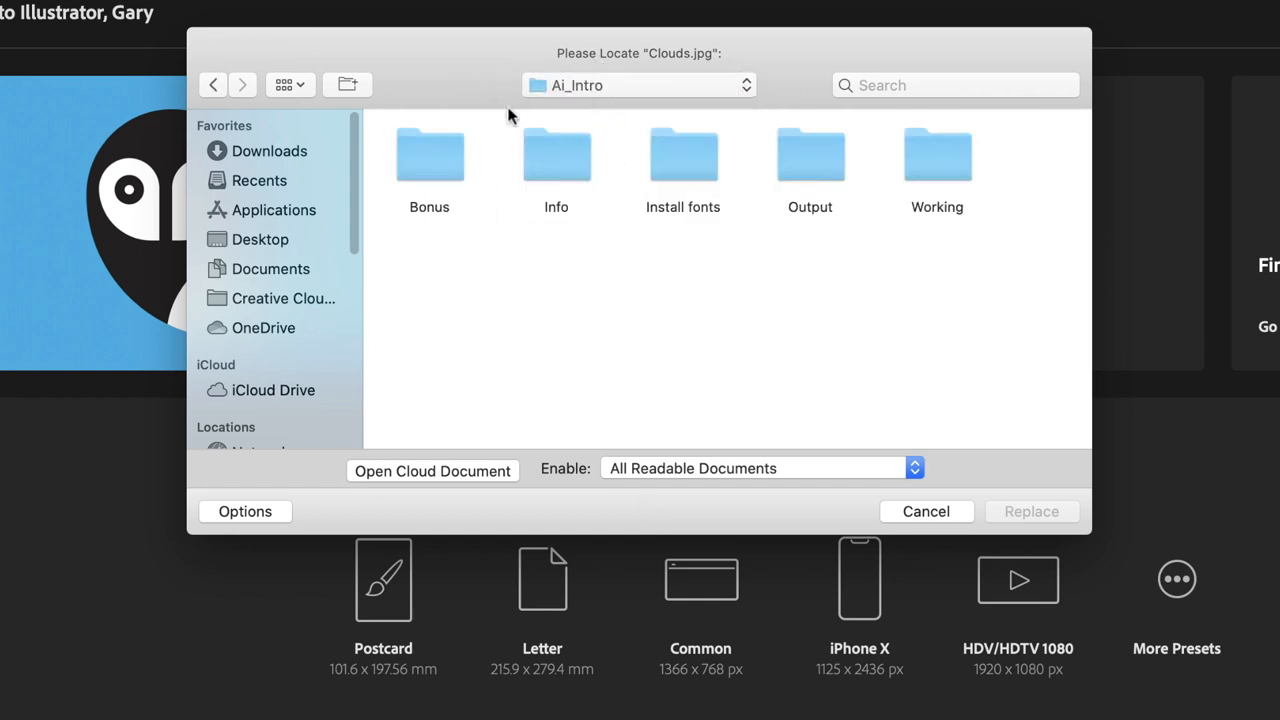
{"action": "mouse_move", "coordinate": [565, 160]}
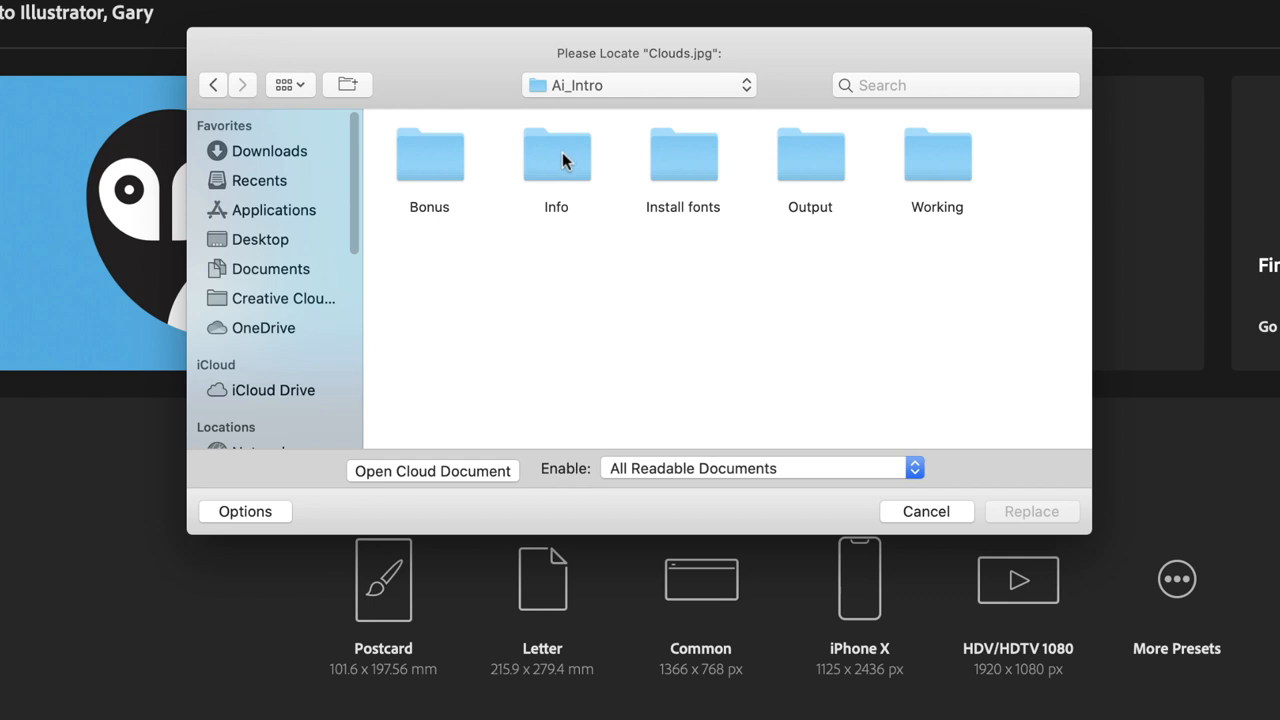
{"action": "mouse_move", "coordinate": [566, 167]}
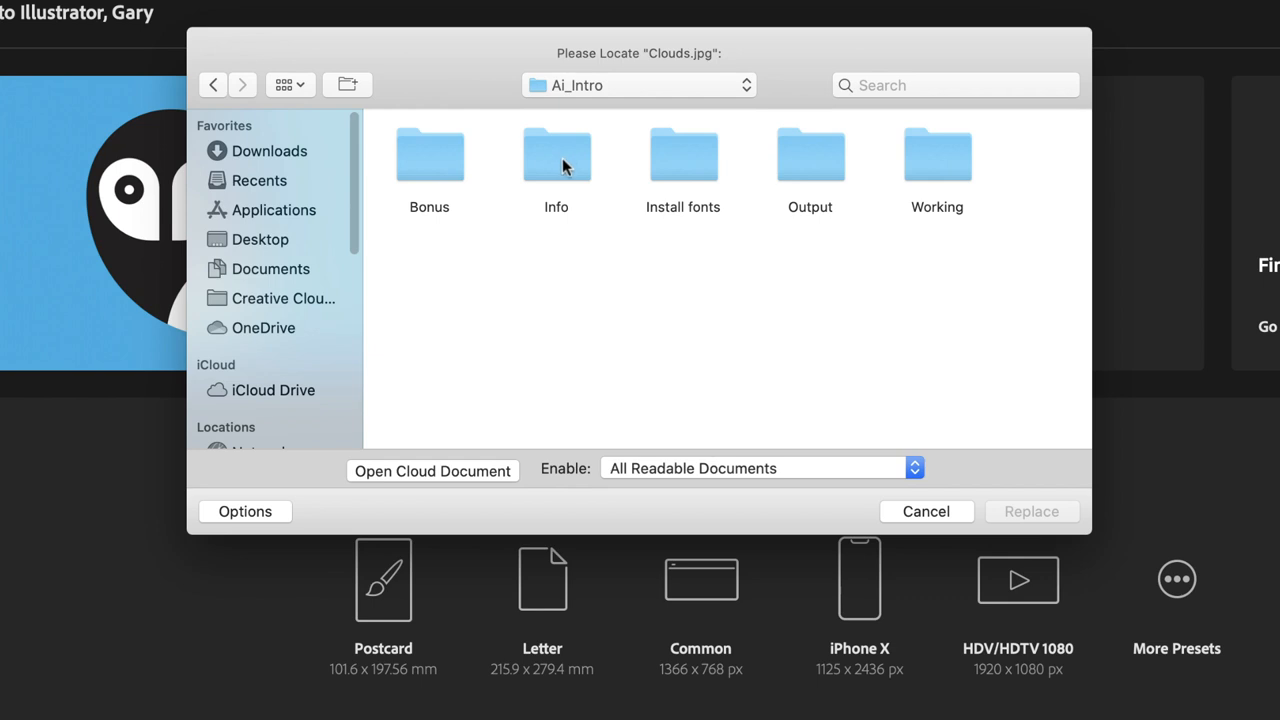
{"action": "double_click", "coordinate": [556, 155]}
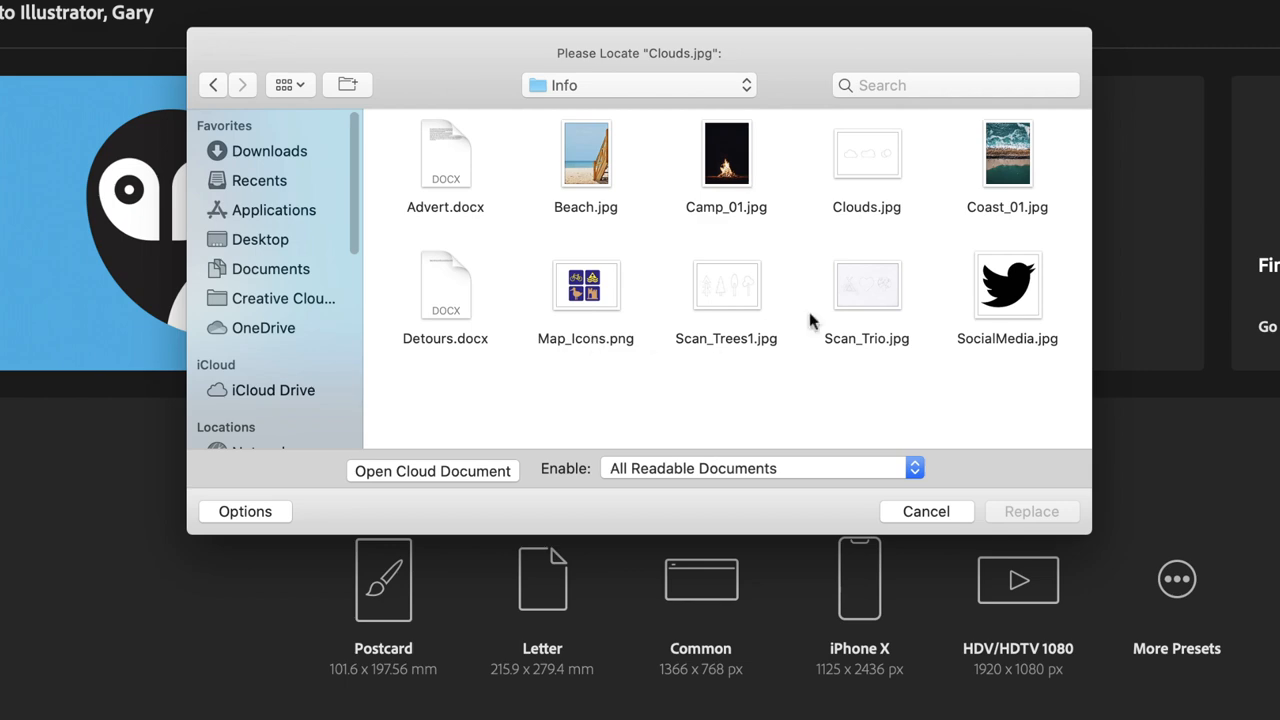
{"action": "left_click", "coordinate": [866, 152]}
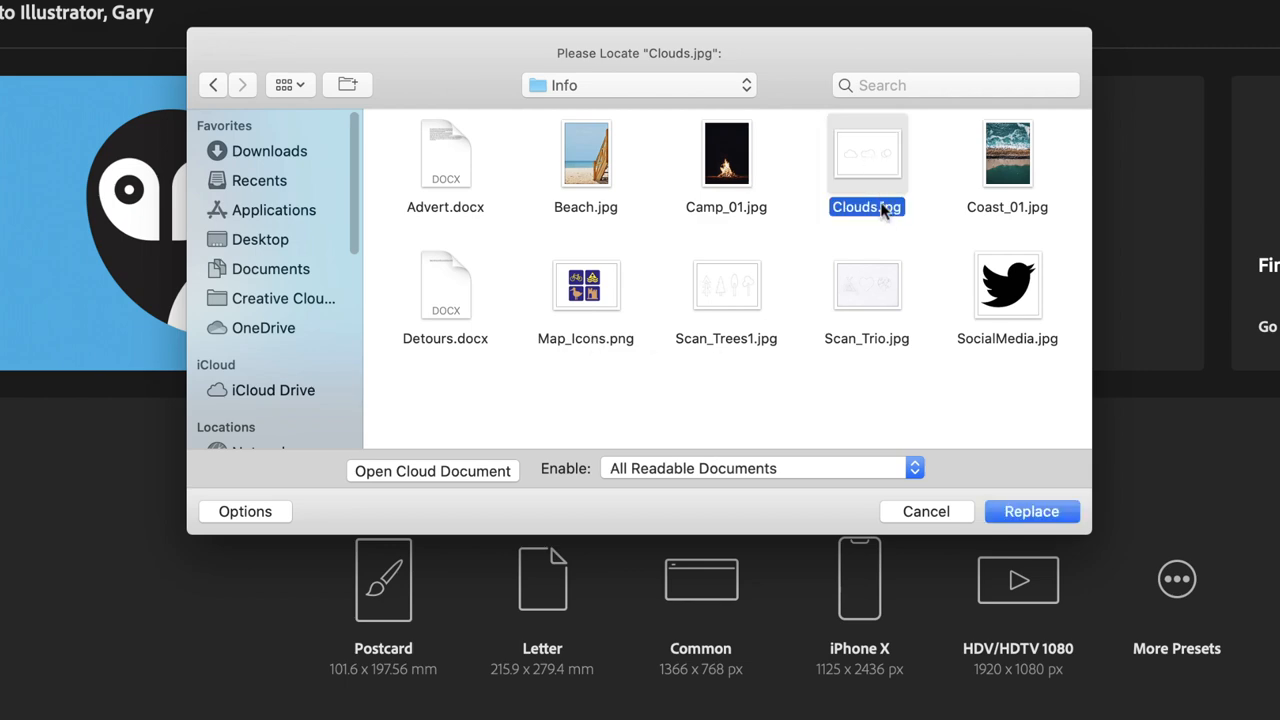